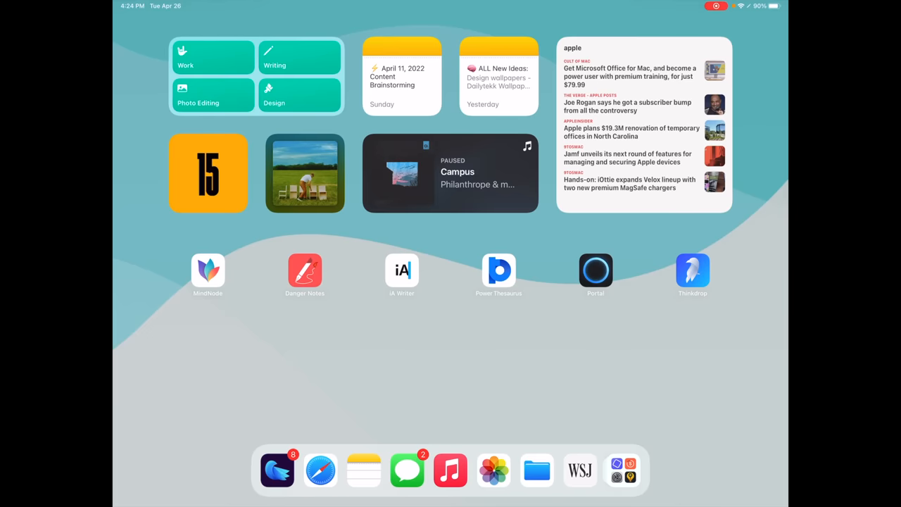
# View the full Jasper writing-template library, then switch to the Typefully web app.
pyautogui.click(451, 172)
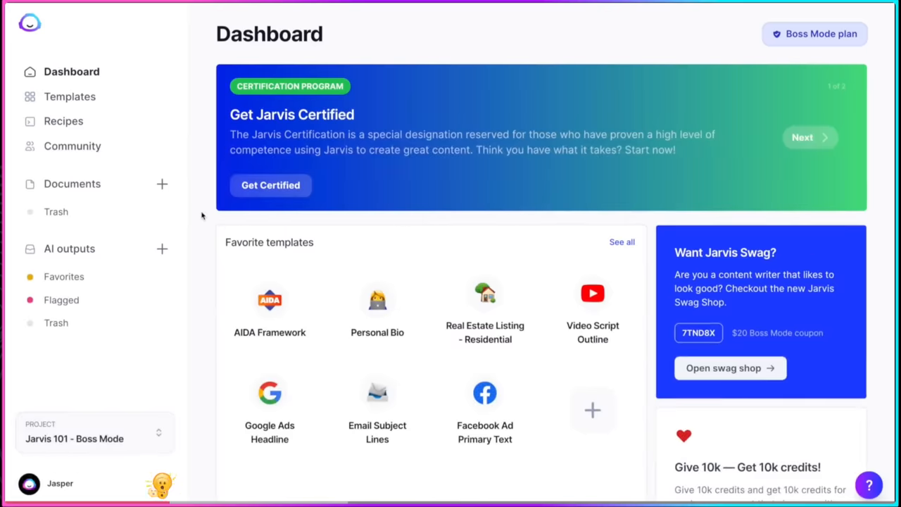
pyautogui.click(71, 96)
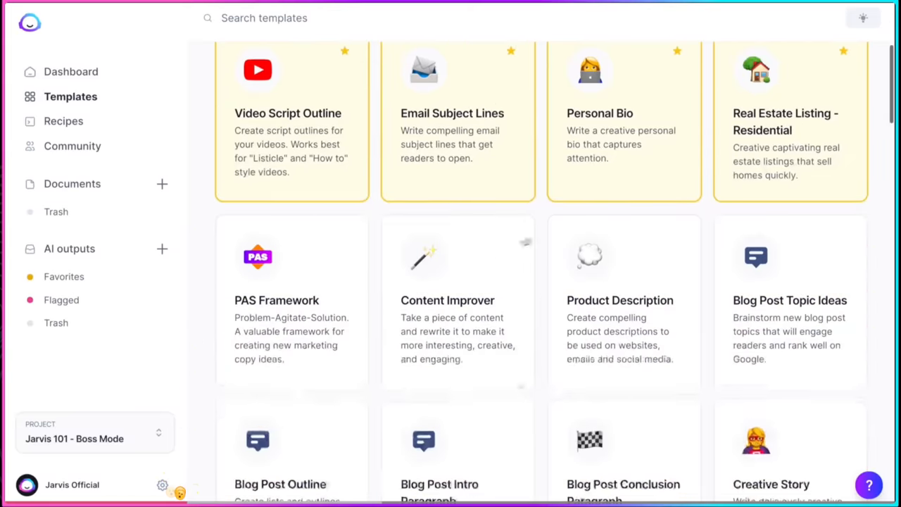
pyautogui.click(620, 315)
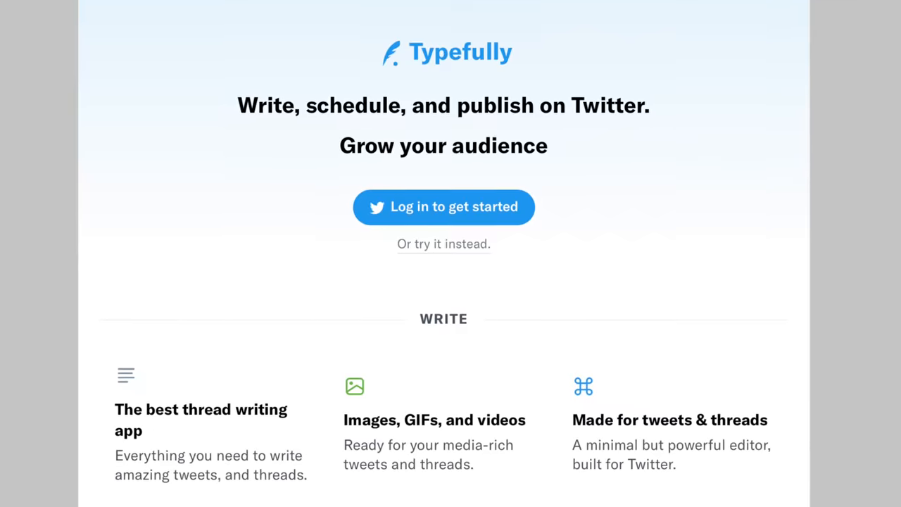
# Scroll down through Typefully's landing page of tweet writing and scheduling features.
pyautogui.scroll(-3)
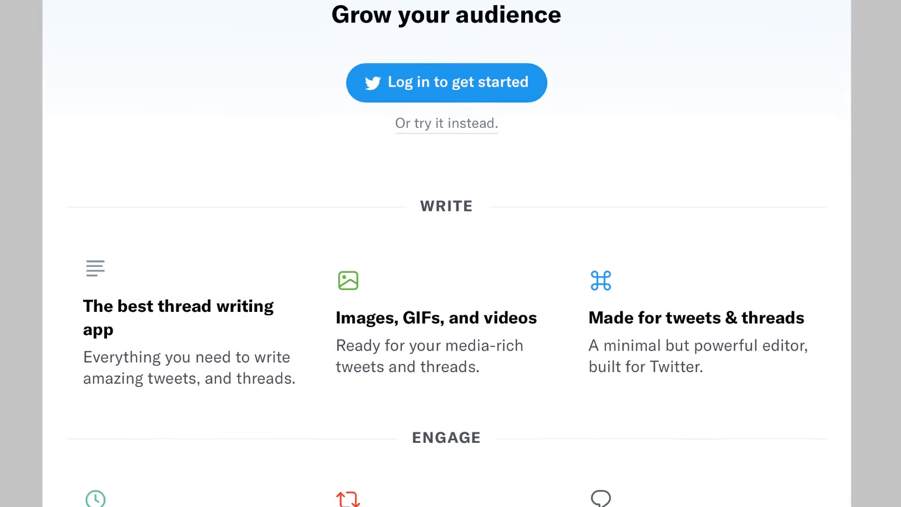
pyautogui.scroll(-3)
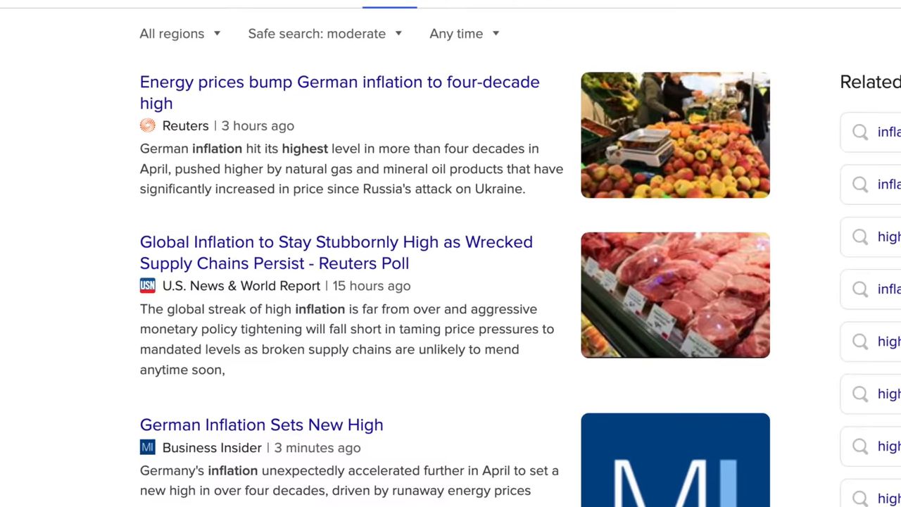
# Scroll down the German inflation news search results.
pyautogui.scroll(-3)
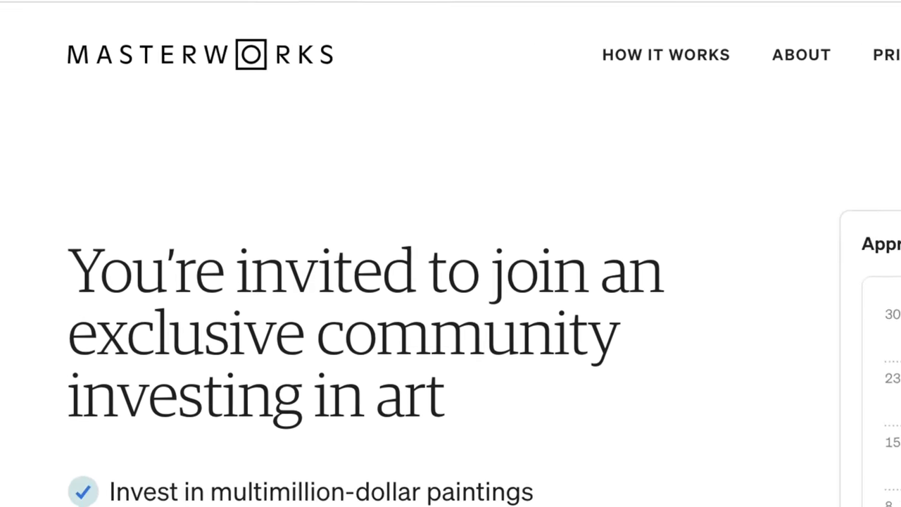
# Scroll to Repeat Sales History and show Yayoi Kusama's purchase and sale prices.
pyautogui.scroll(-3)
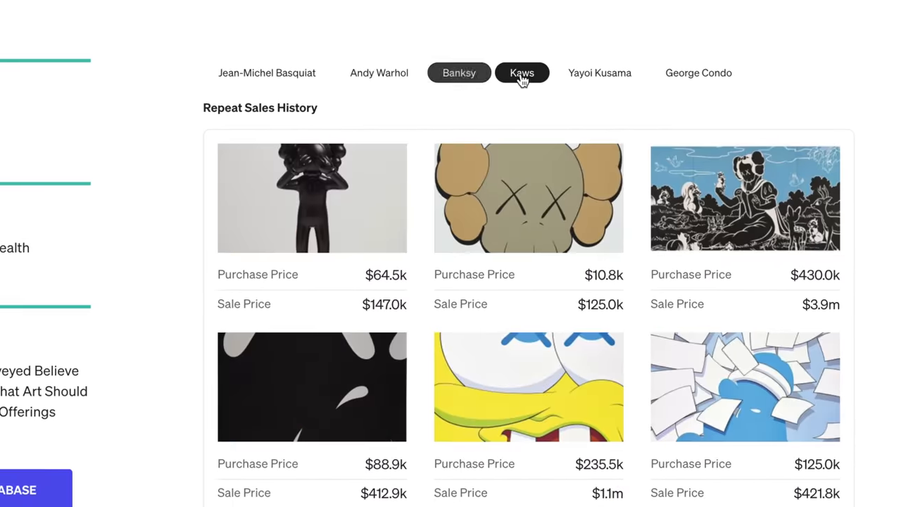
pyautogui.click(600, 73)
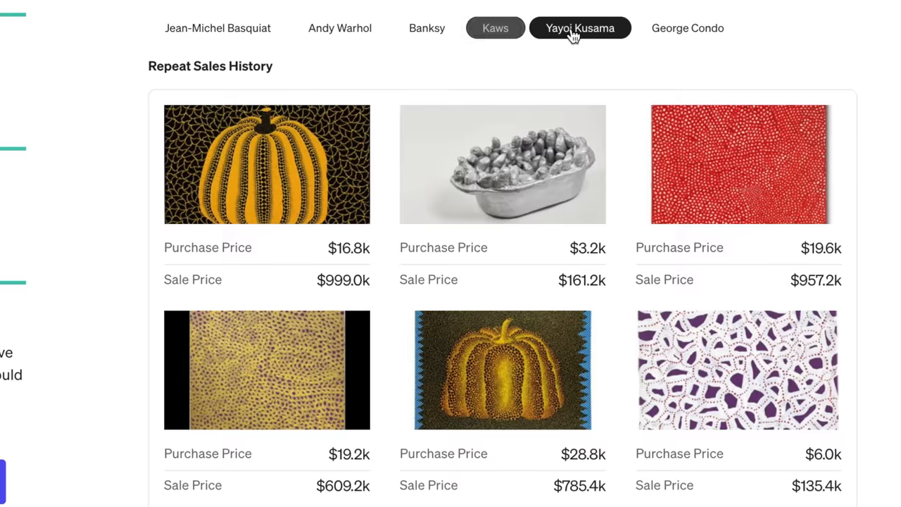